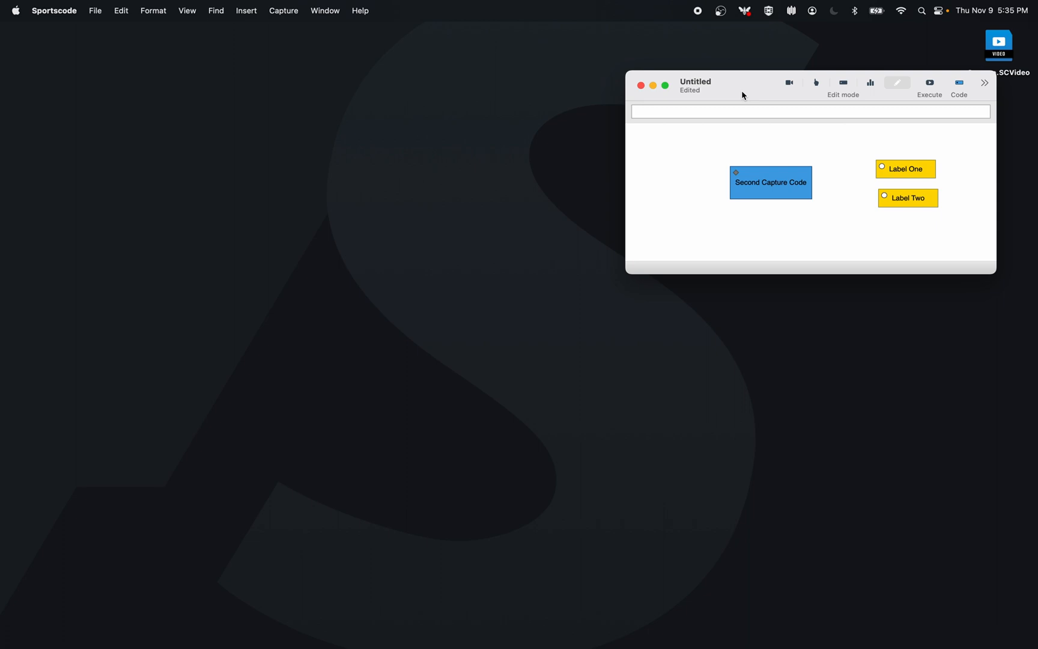
mouse_move(724, 173)
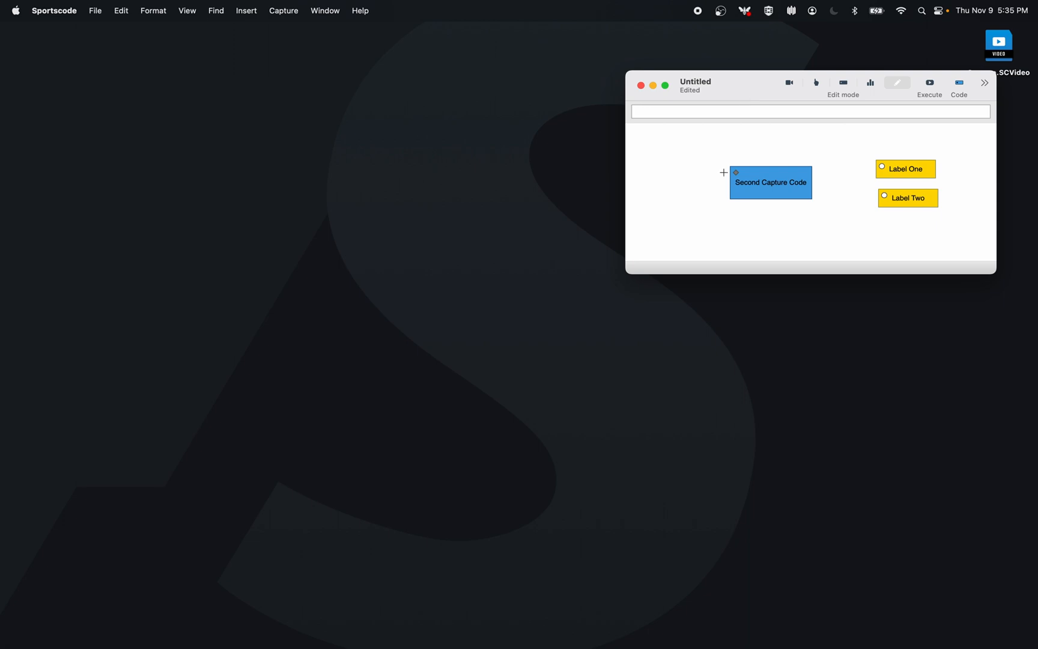
mouse_move(186, 99)
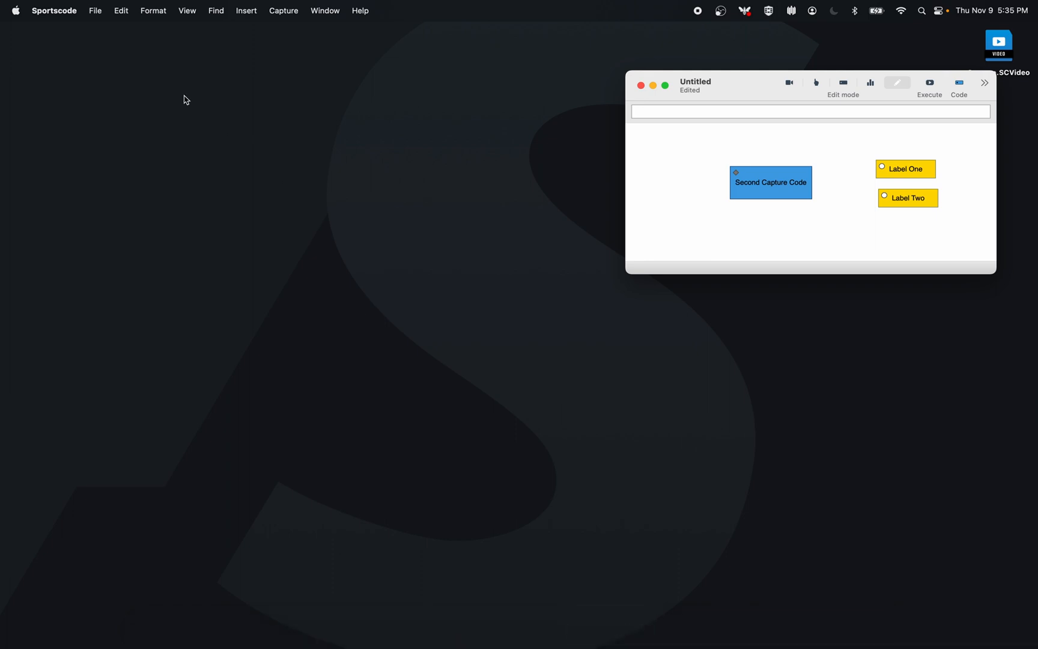
Step: Reveal the Live Streaming Session choices, Create Session… and Join Session…, from the File menu
click(95, 11)
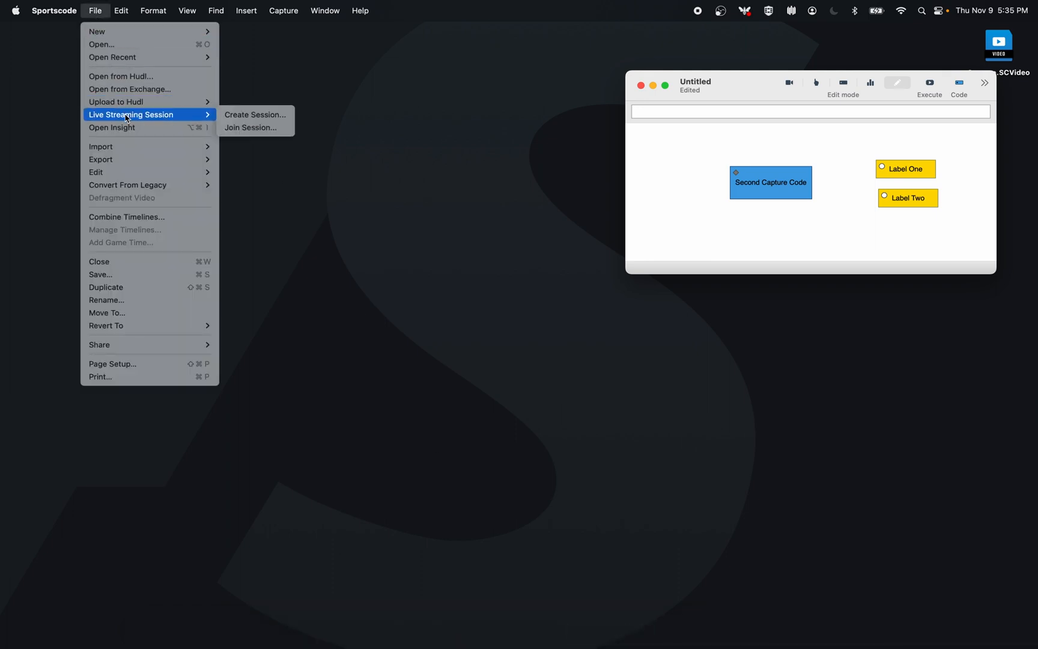
mouse_move(255, 115)
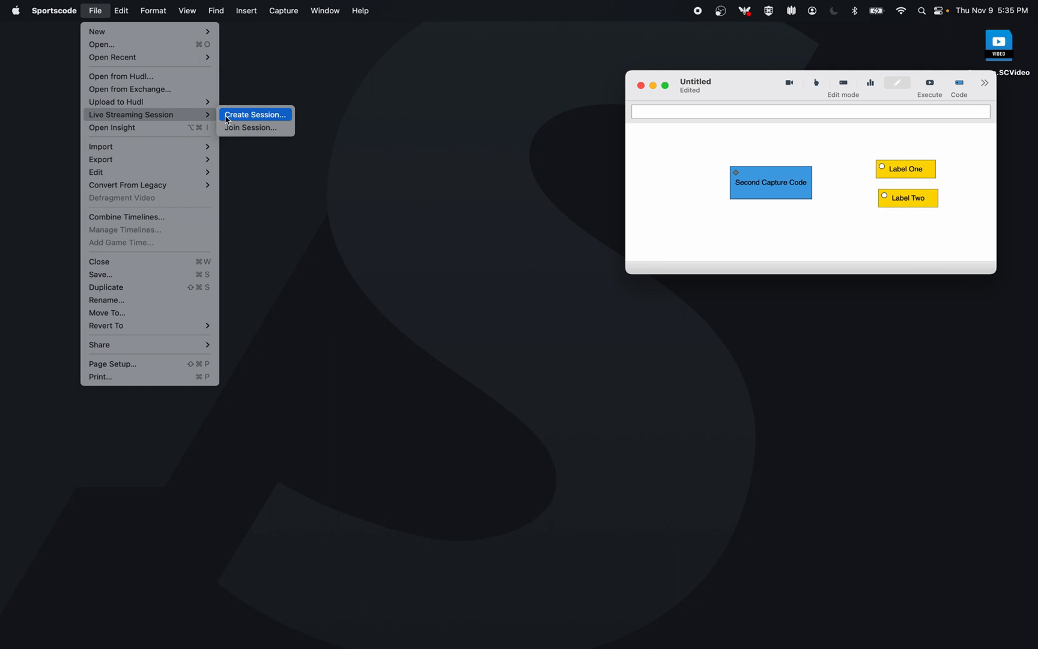
mouse_move(236, 119)
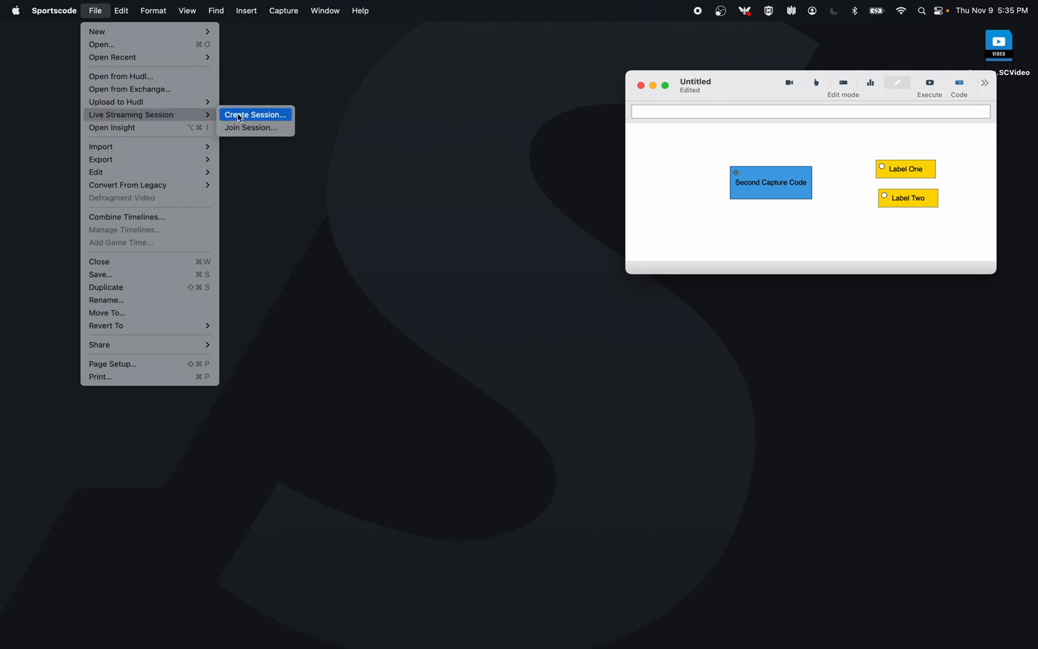
mouse_move(250, 128)
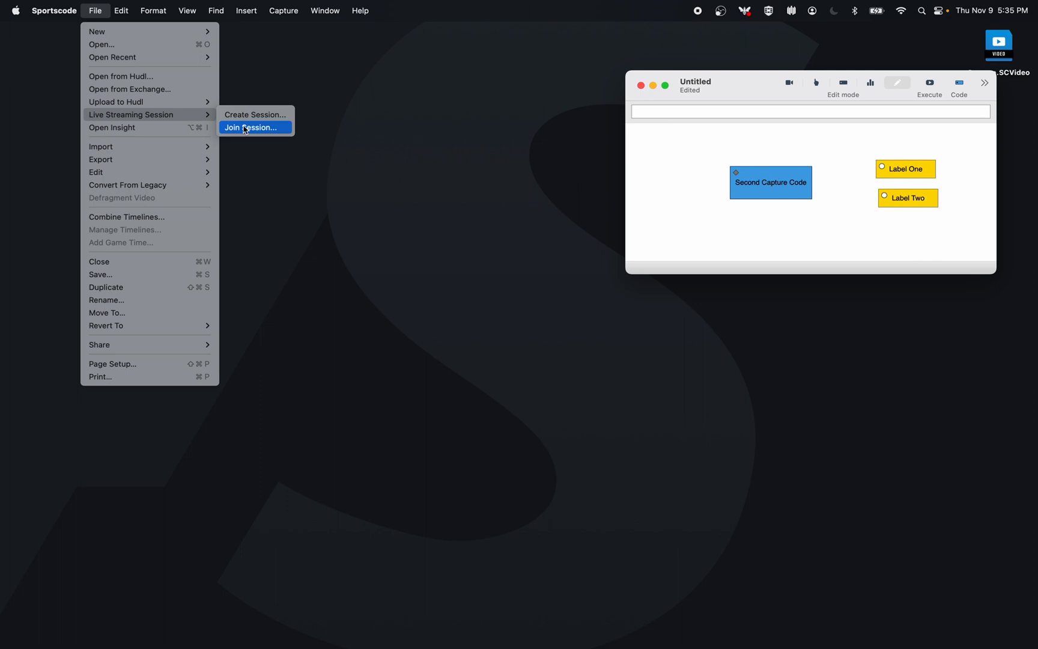
Step: Join the team's most recent Test Capture session, saving the incoming video as Capture over the existing file
click(251, 127)
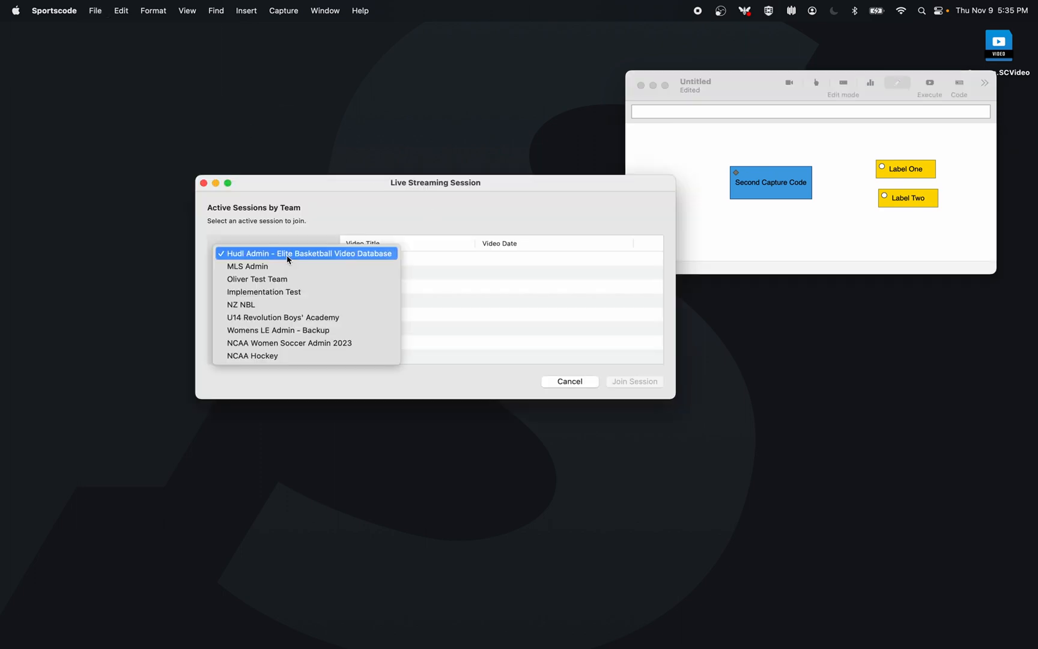
click(257, 279)
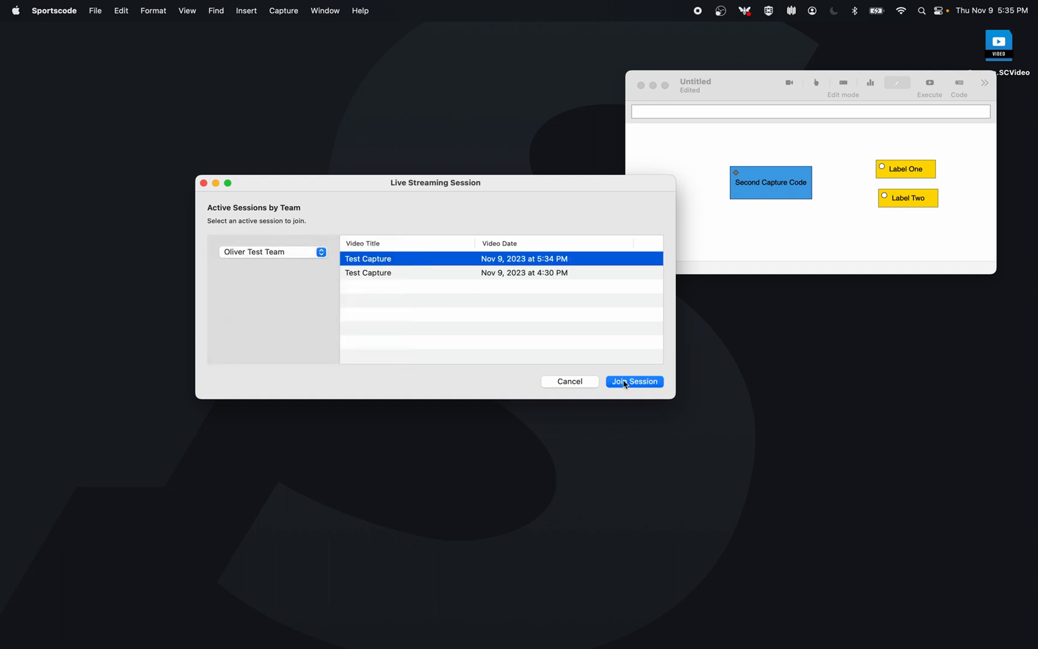
click(634, 382)
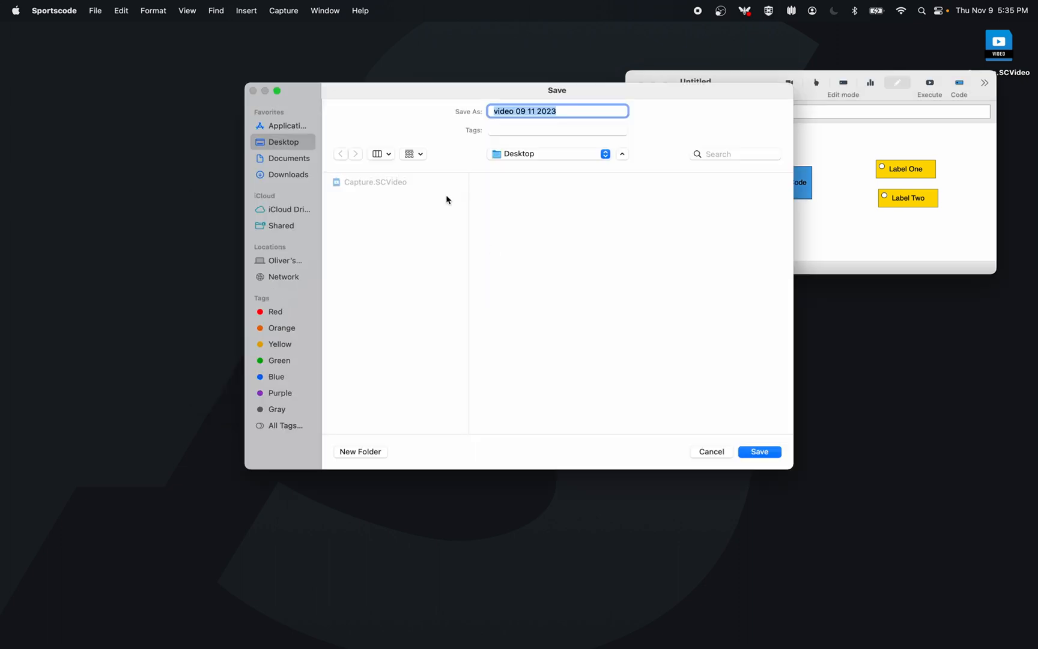
click(759, 452)
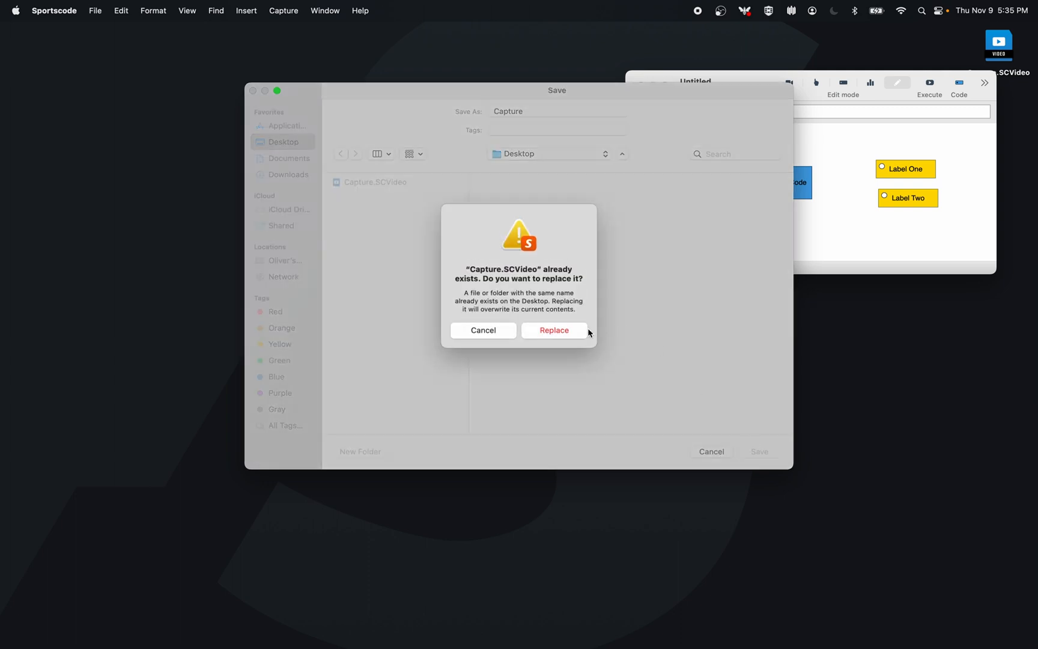
click(553, 330)
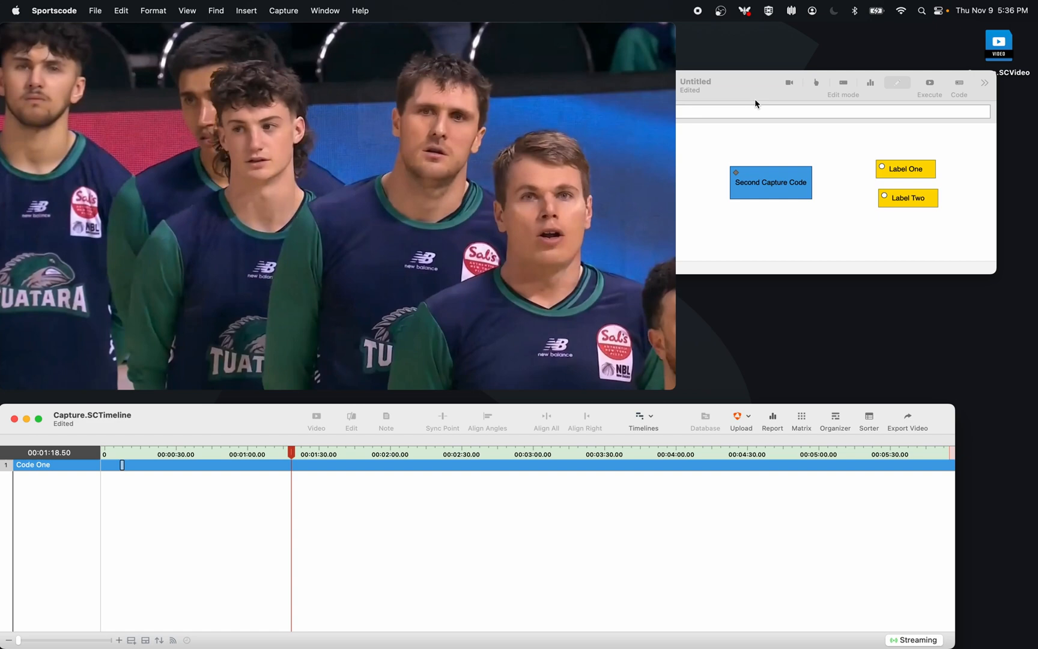
Step: Bring the code window forward as Code One and Code Two instances arrive, and set it to Label mode
click(770, 182)
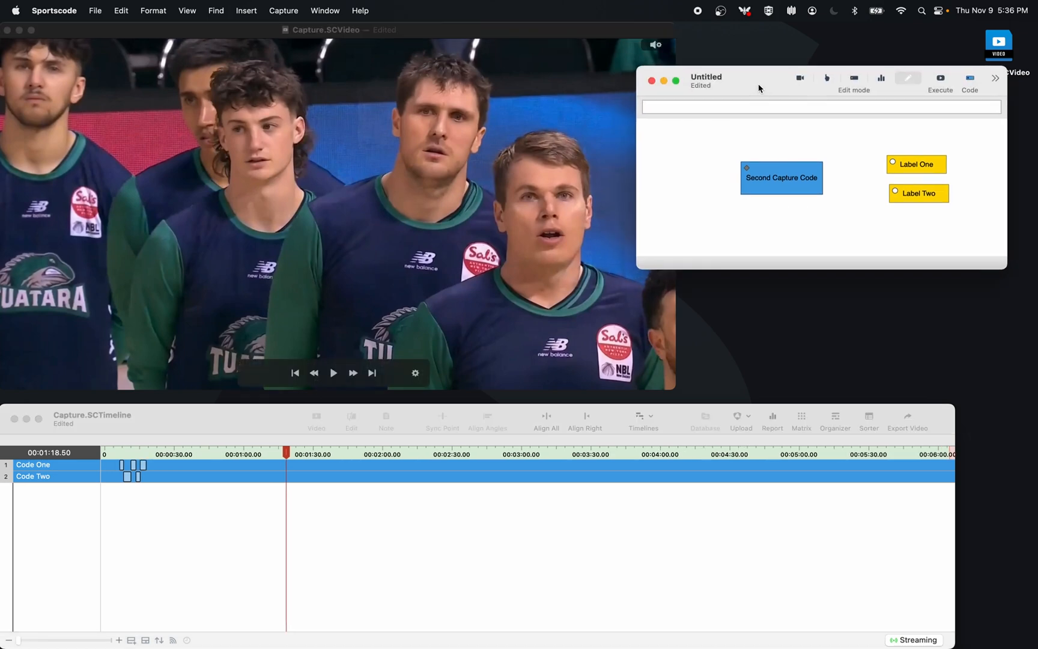
click(855, 78)
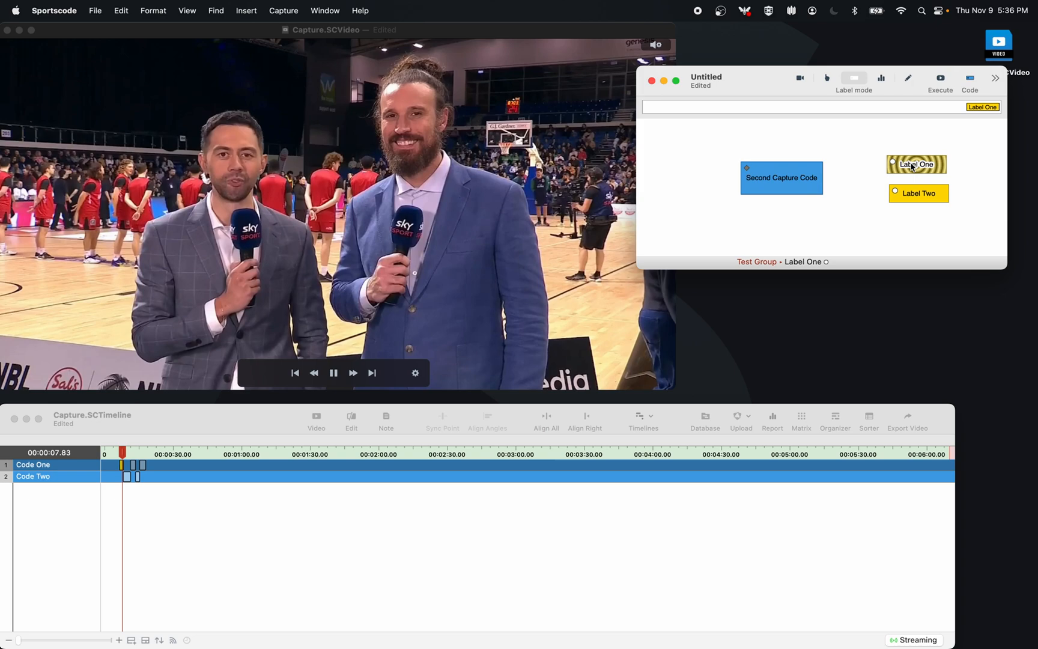
Step: Apply Label One and Label Two to the current Code One instances, then return the code window to Edit mode
click(919, 193)
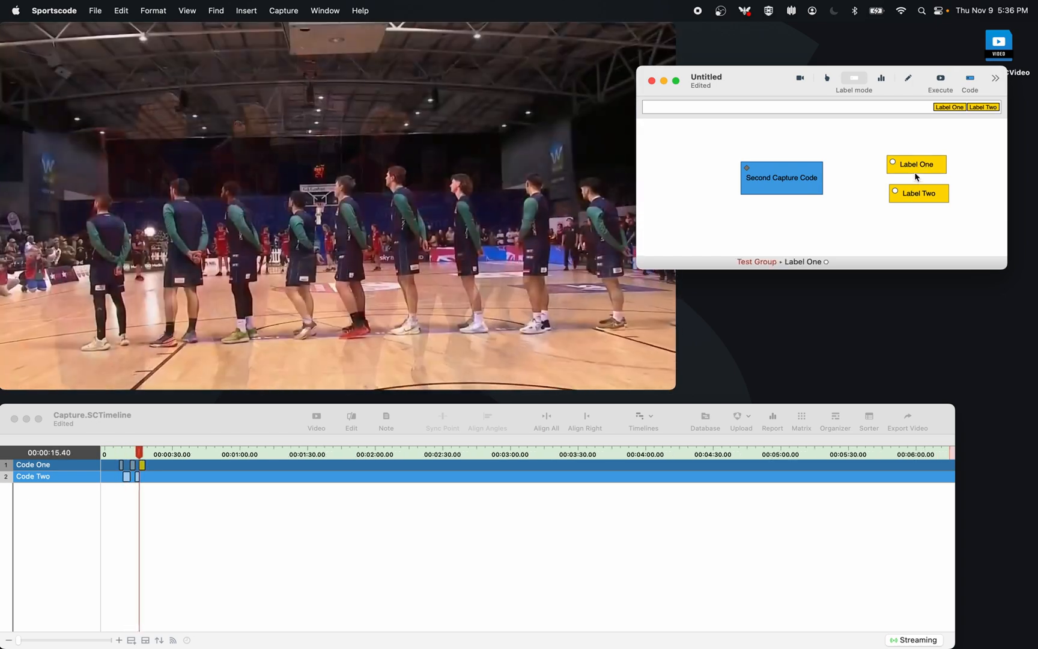
click(916, 164)
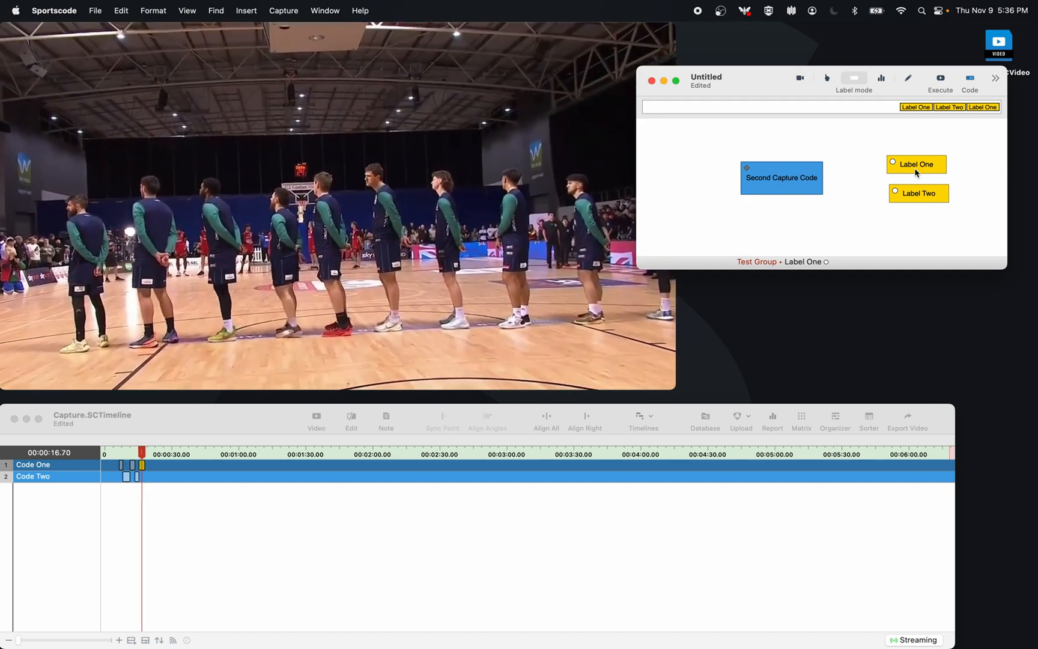
click(908, 78)
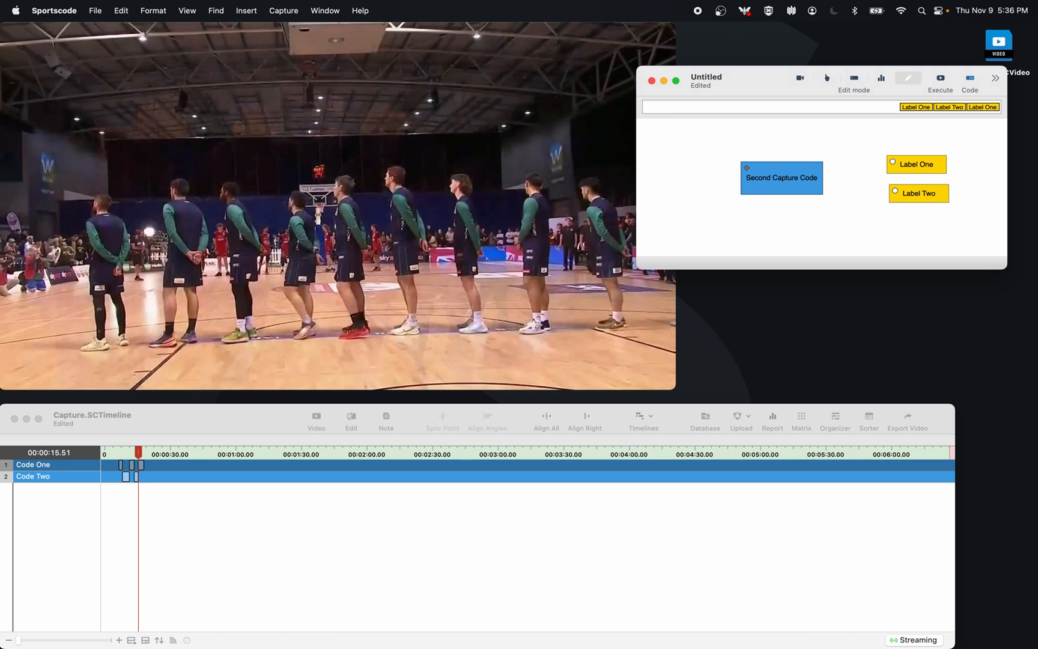
Step: Show the timeline where the first row reads ROW NAME and Code One #3 carries 'Here is a note'
click(139, 467)
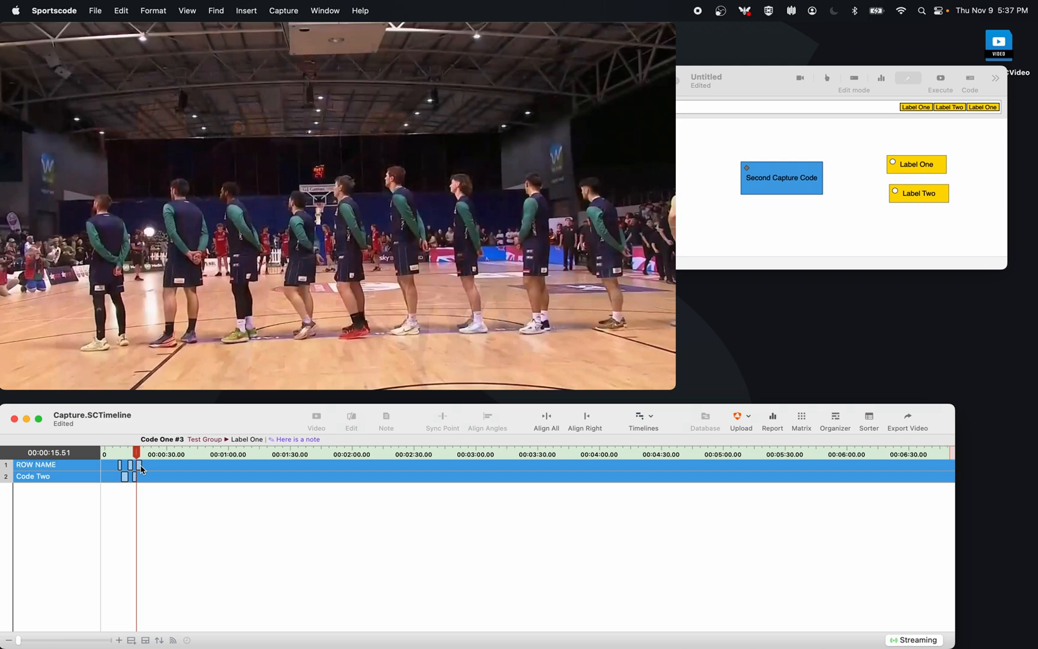
Step: View the pink ROW NAME row and yellow Code Two instances, then move the playhead to about 00:00:52
click(36, 465)
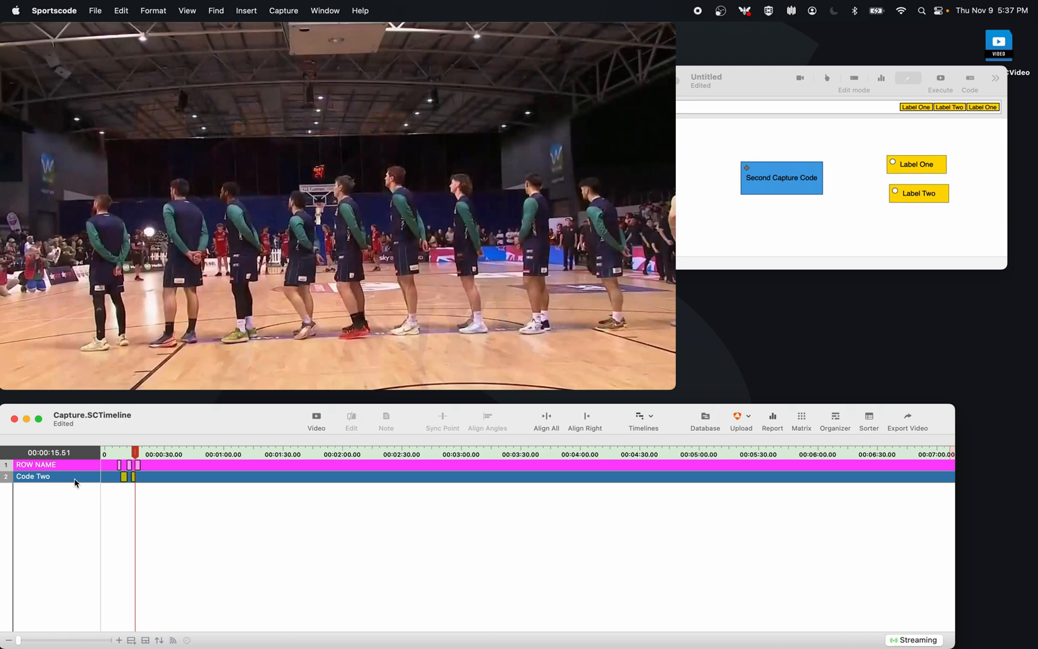
click(207, 453)
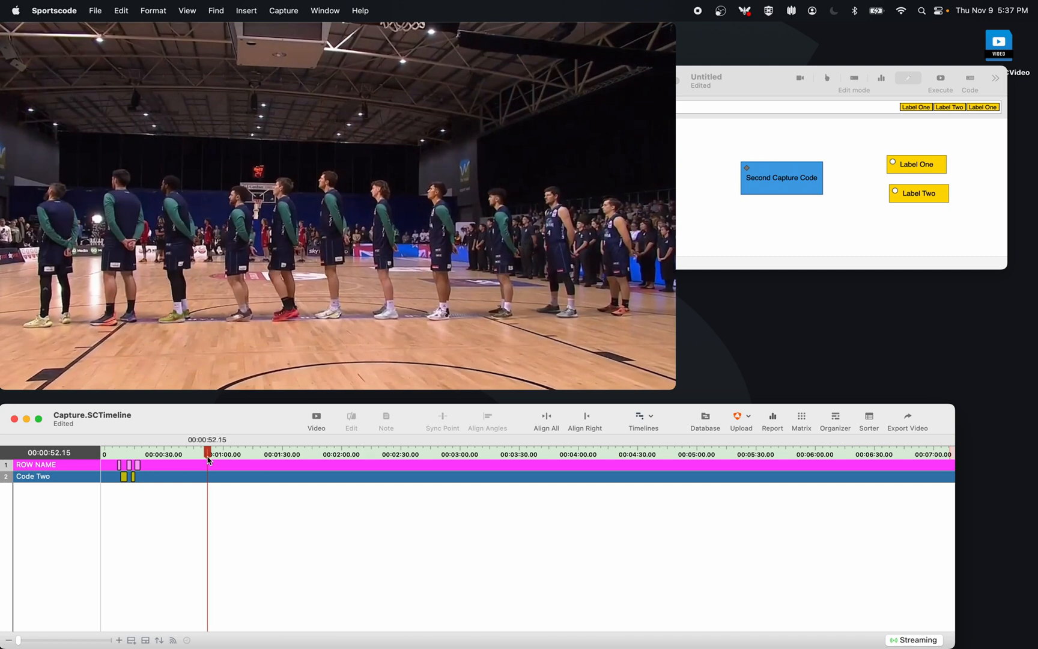